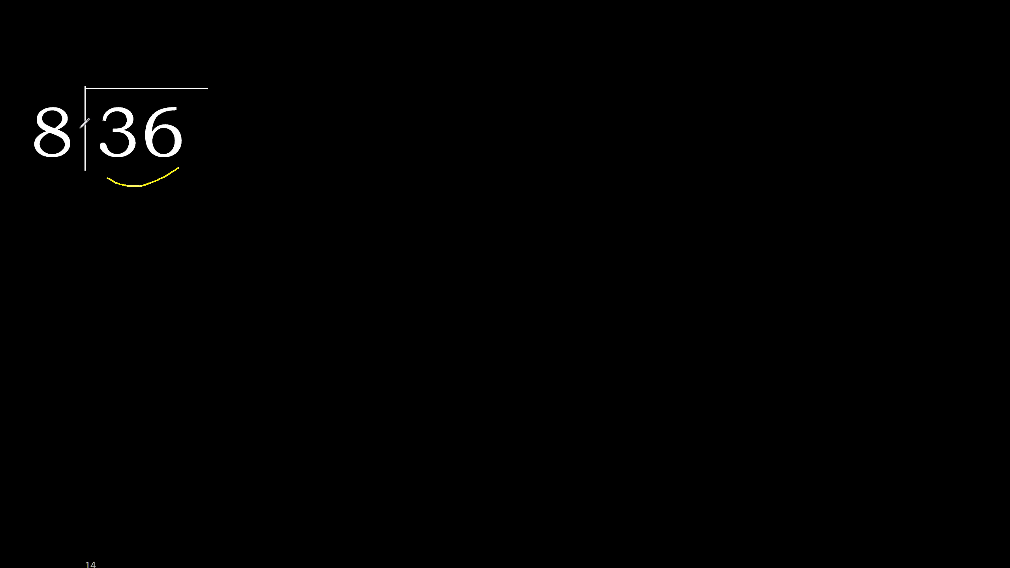
Step: Draw a yellow stroke across the division bracket of 8 into 36
drag(78, 125, 147, 64)
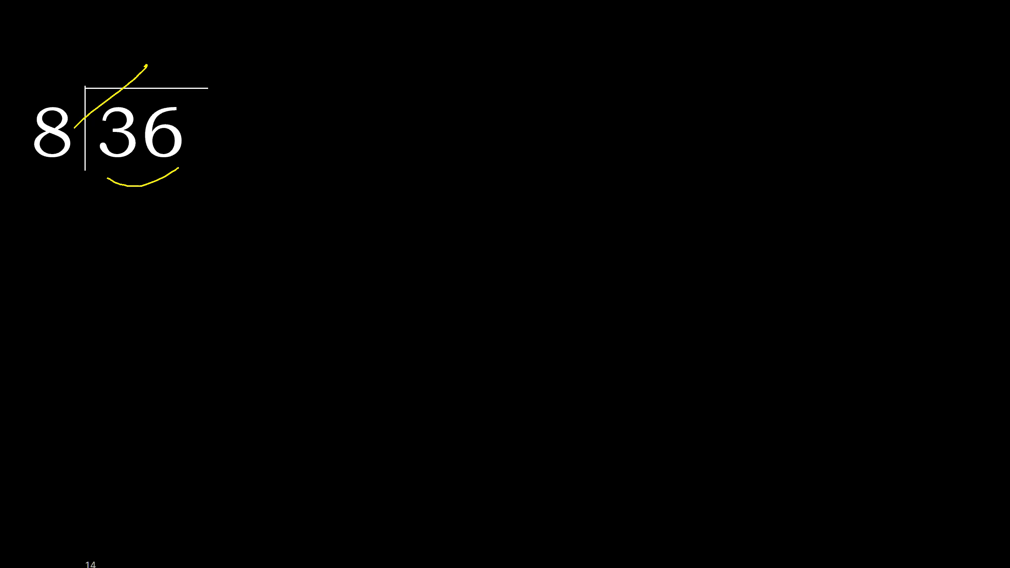
mouse_move(108, 143)
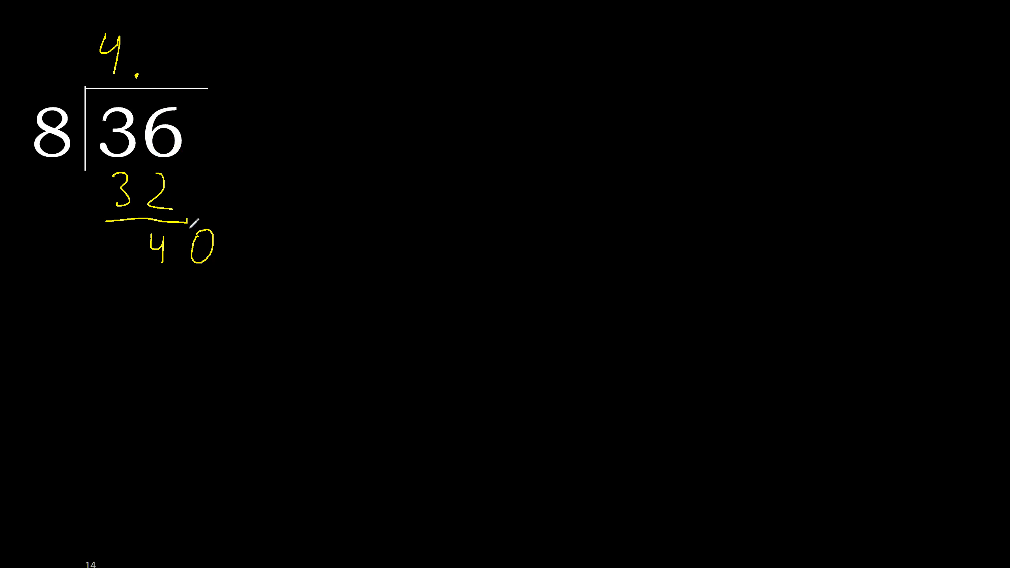
mouse_move(193, 223)
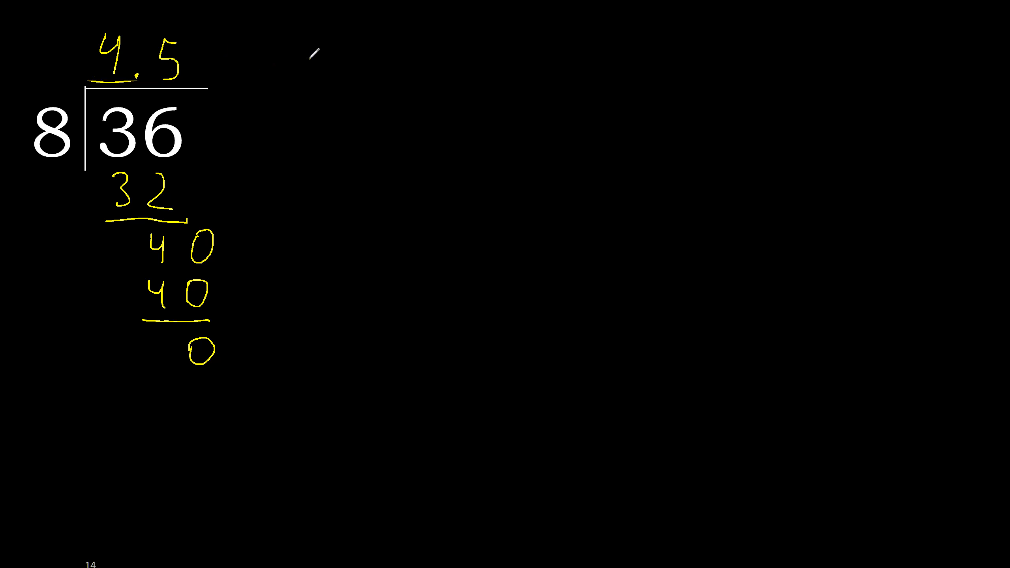
Step: Draw a yellow arrow from the right pointing left at the quotient 4.5
drag(303, 58, 251, 55)
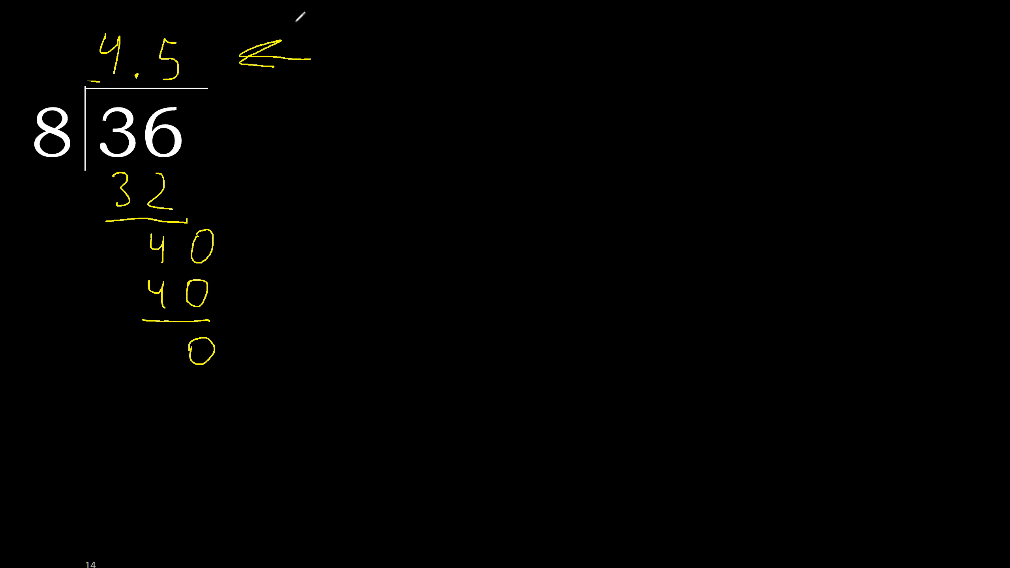